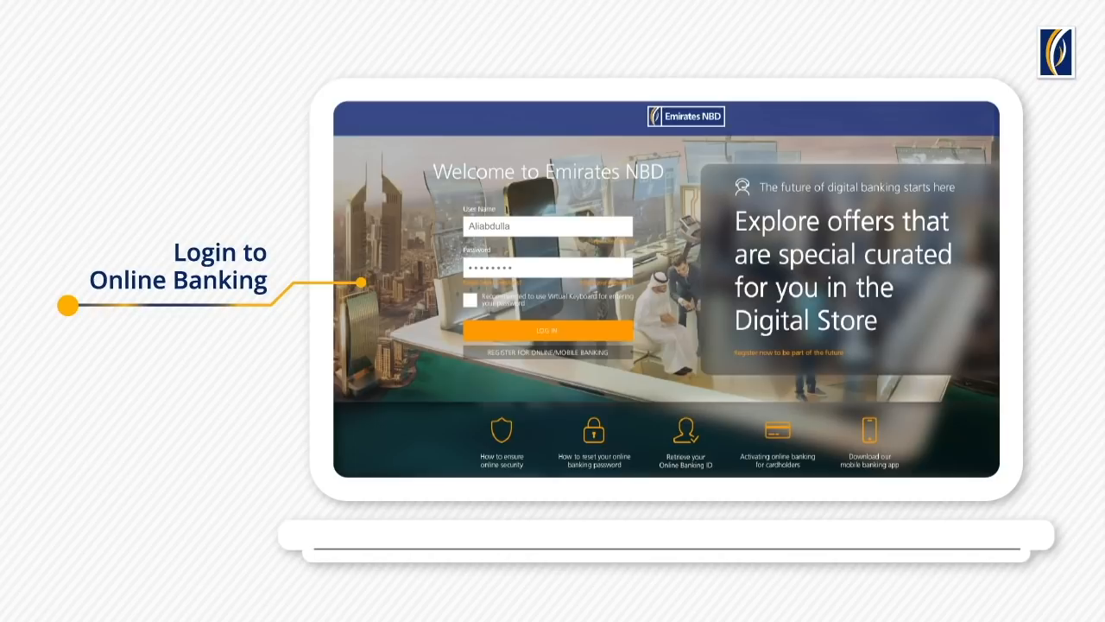
Log in to online banking and open the InvestDaily overview under Investments
click(546, 329)
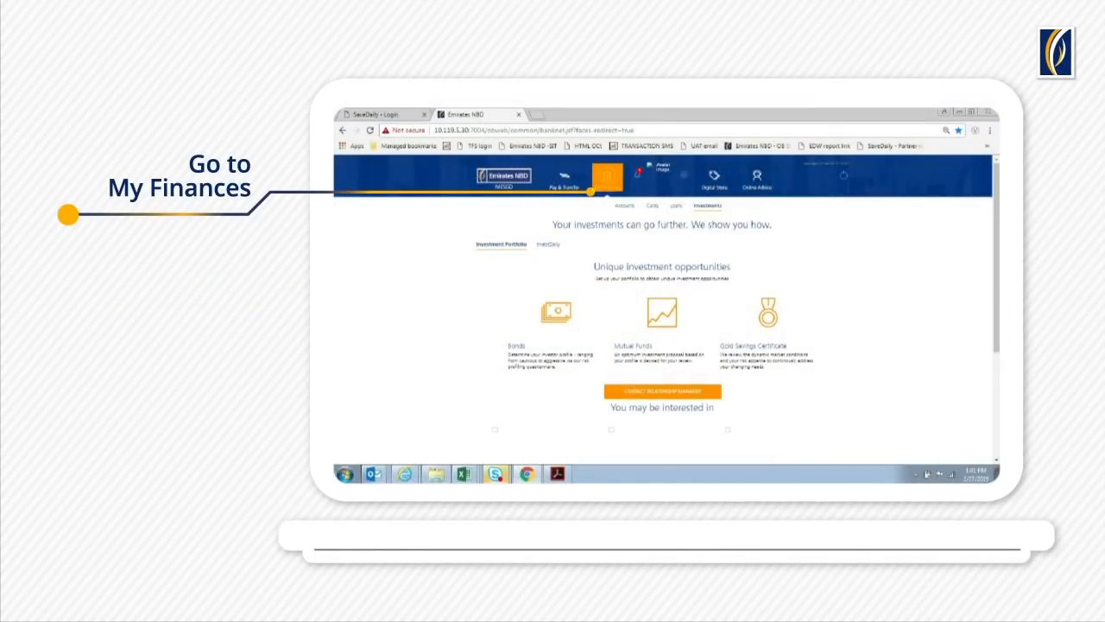
click(704, 205)
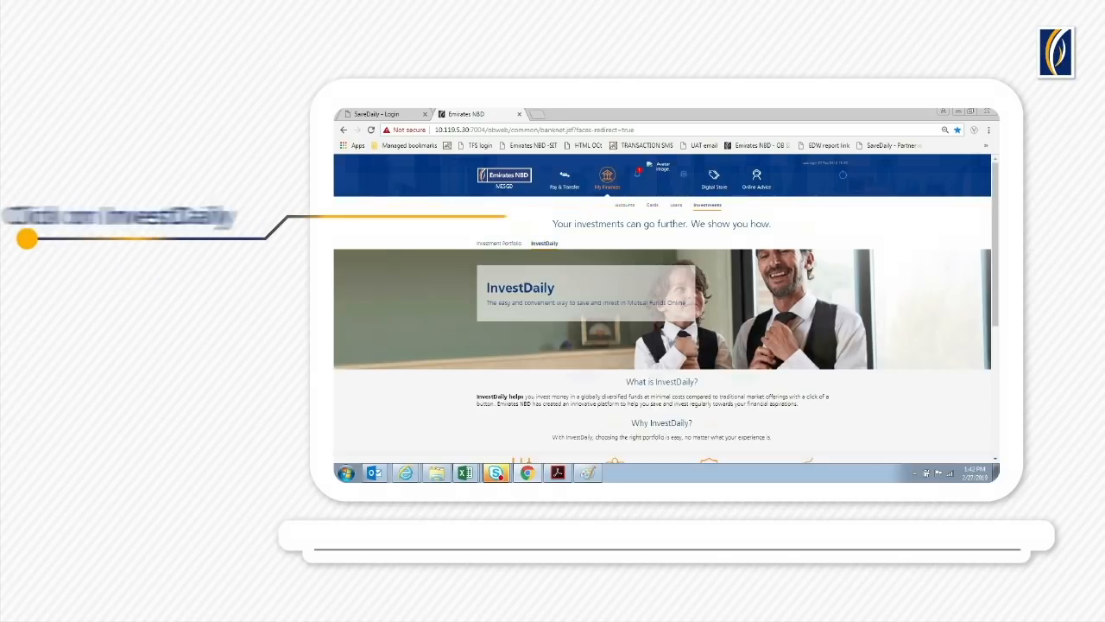
Begin InvestDaily registration from the bottom of the overview page
scroll(down, 3)
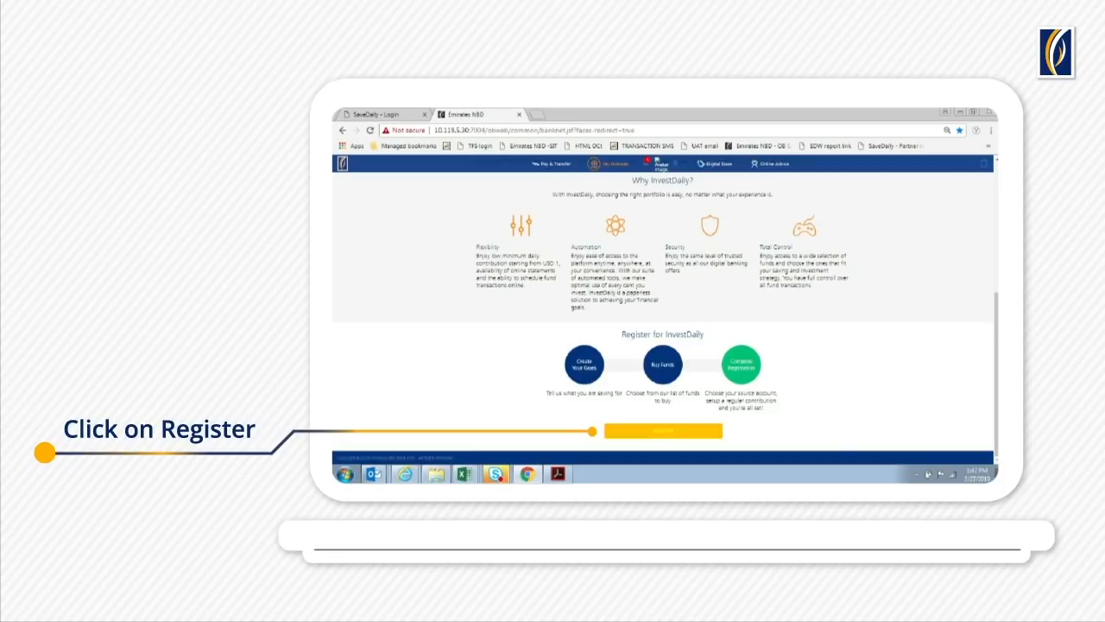
click(662, 431)
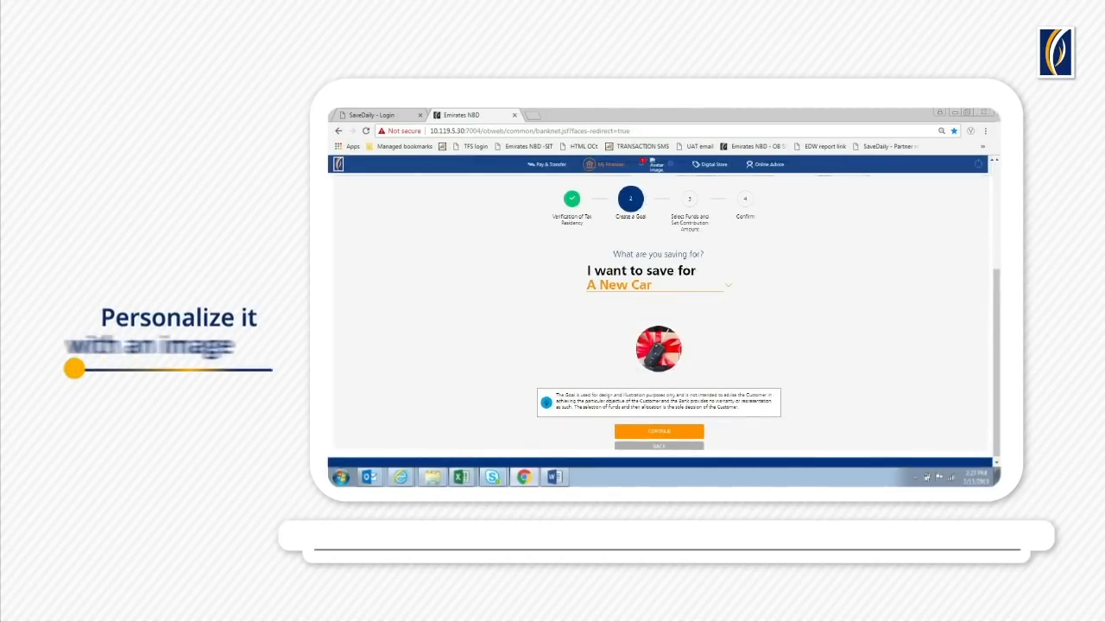
Confirm the 'A New Car' goal and select the Emirates Global Quarterly Income fund
click(657, 429)
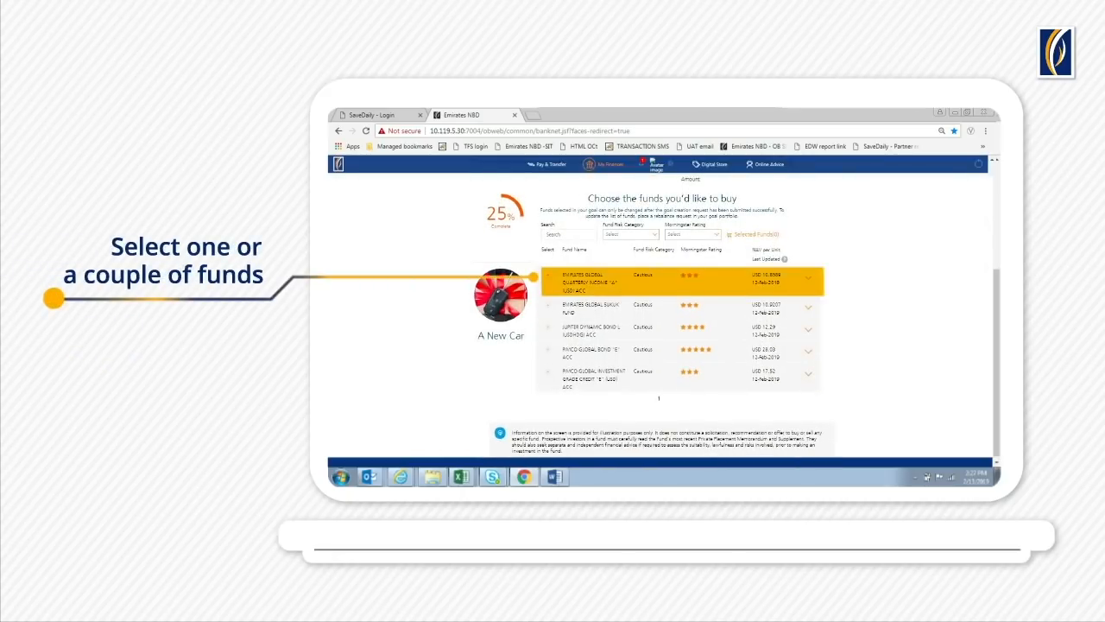
click(810, 278)
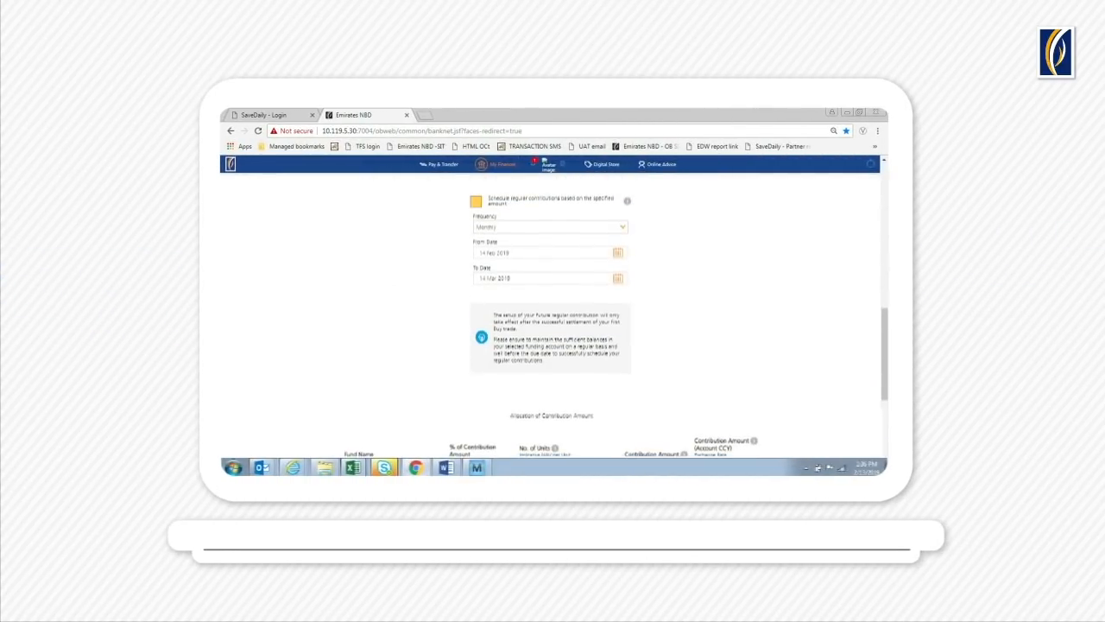
Enable monthly regular contributions and allocate 100% of the contribution to the fund
click(476, 199)
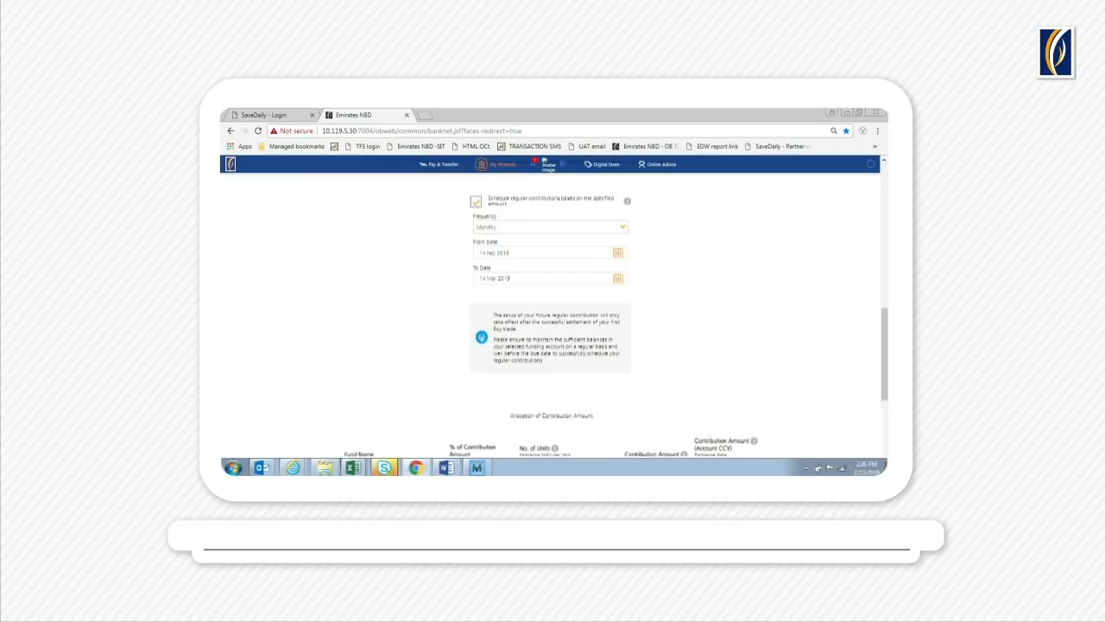
scroll(down, 3)
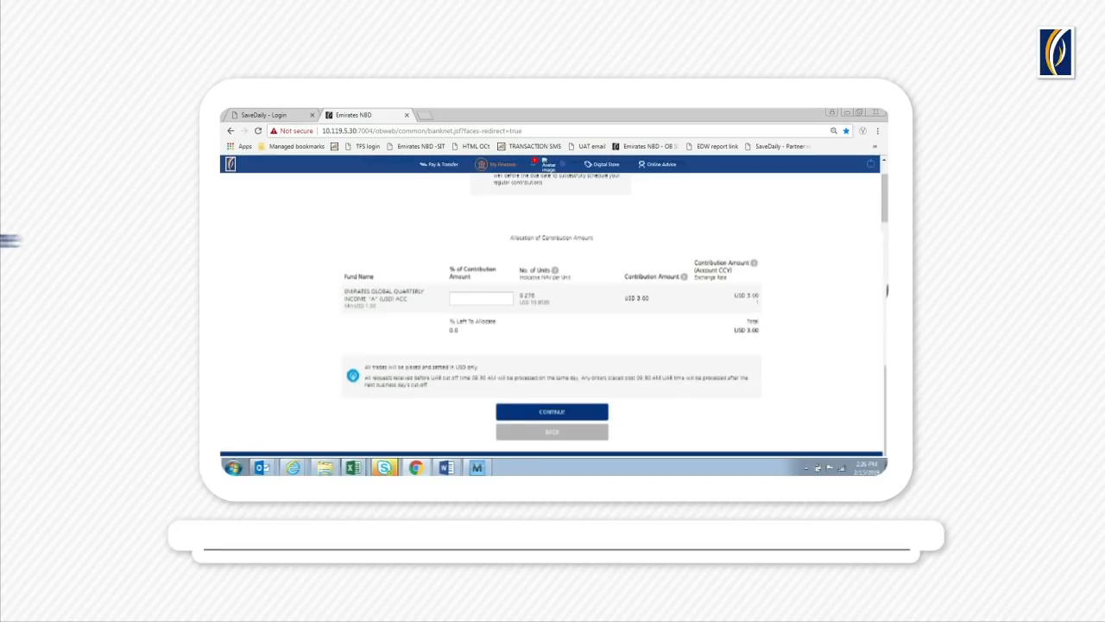
text(100)
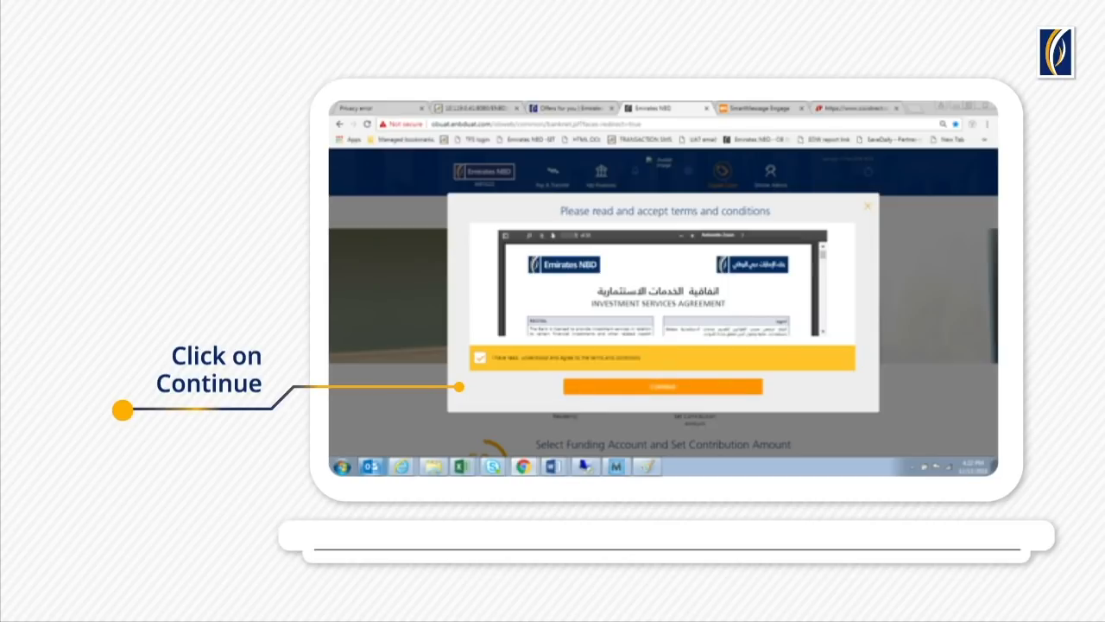
Accept the terms and confirm registration with the Smart Pass token
click(662, 386)
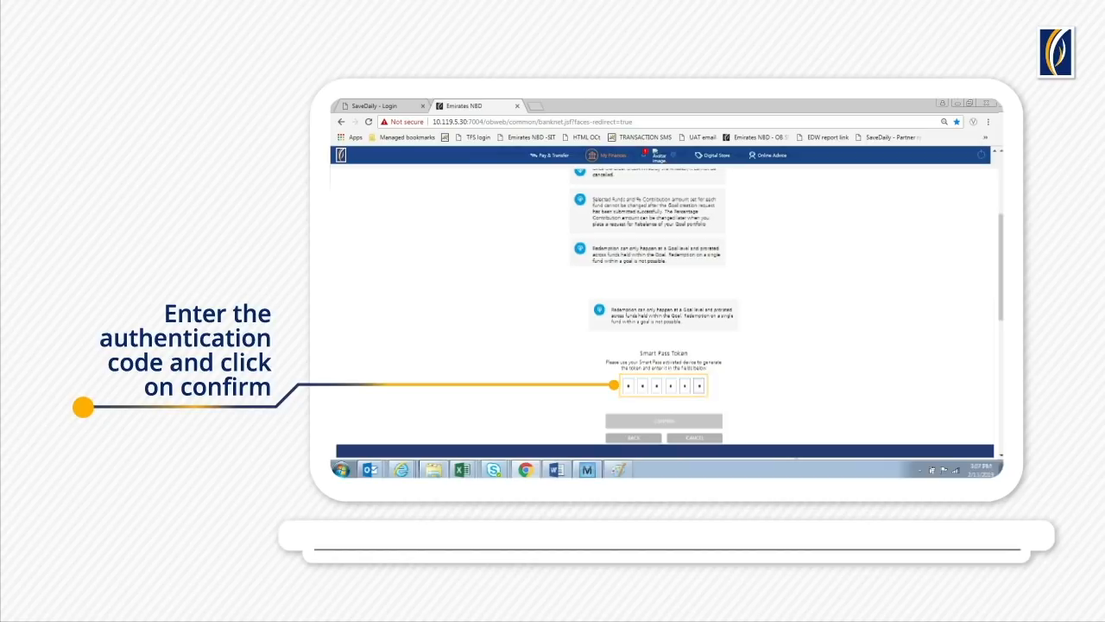
click(664, 421)
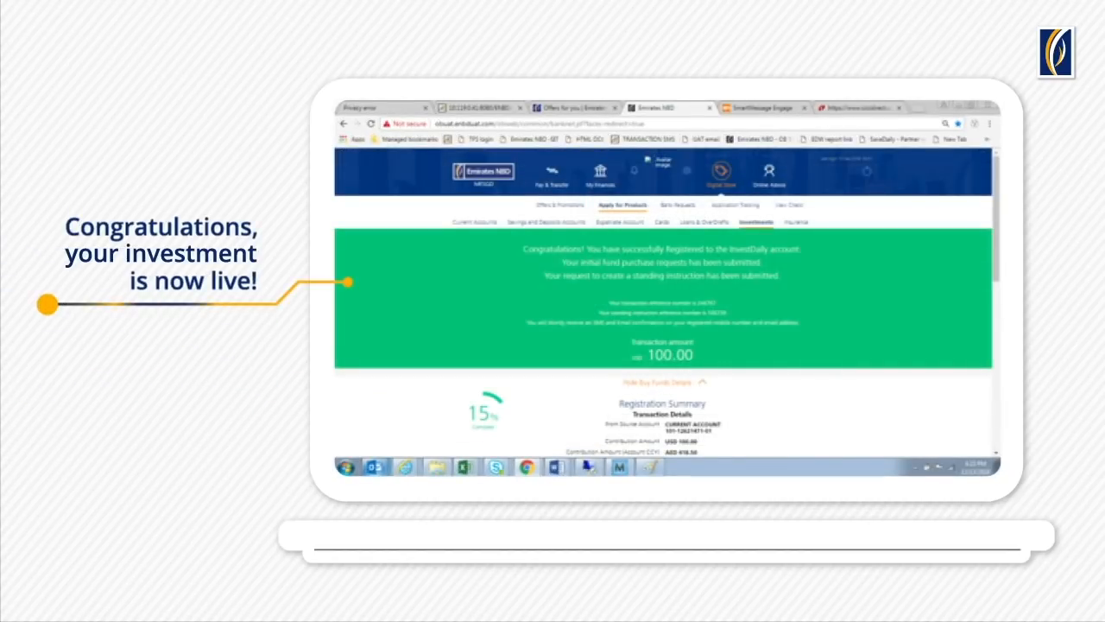